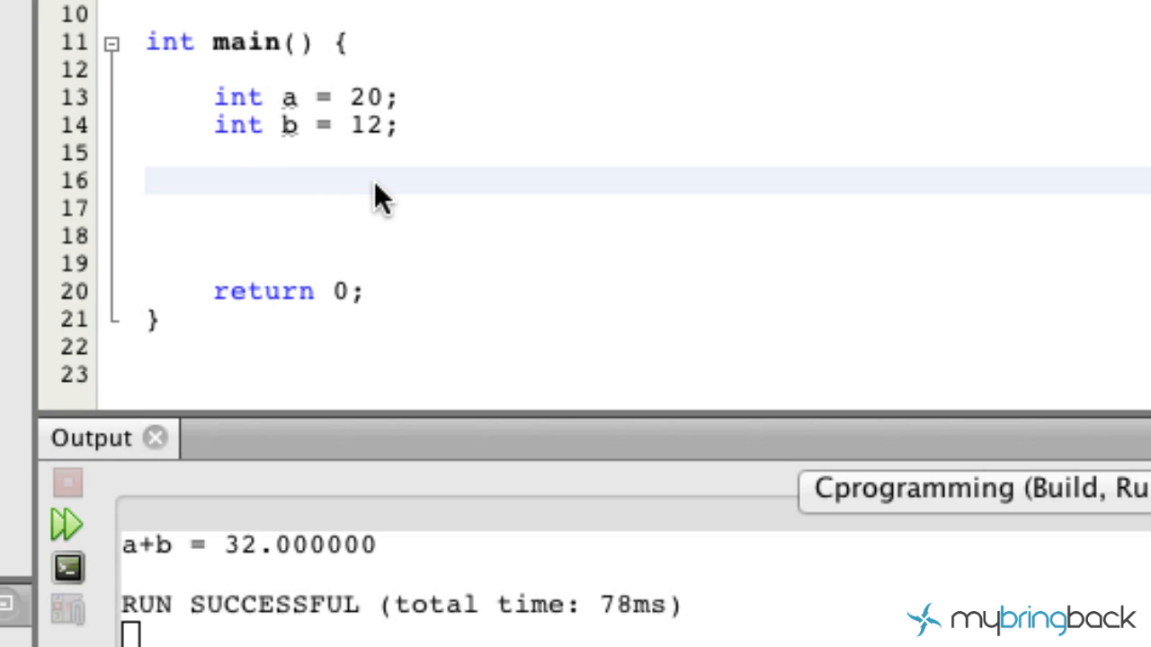
# - Add the line float sum = a + b; under the int declarations on line 16
pyautogui.click(216, 180)
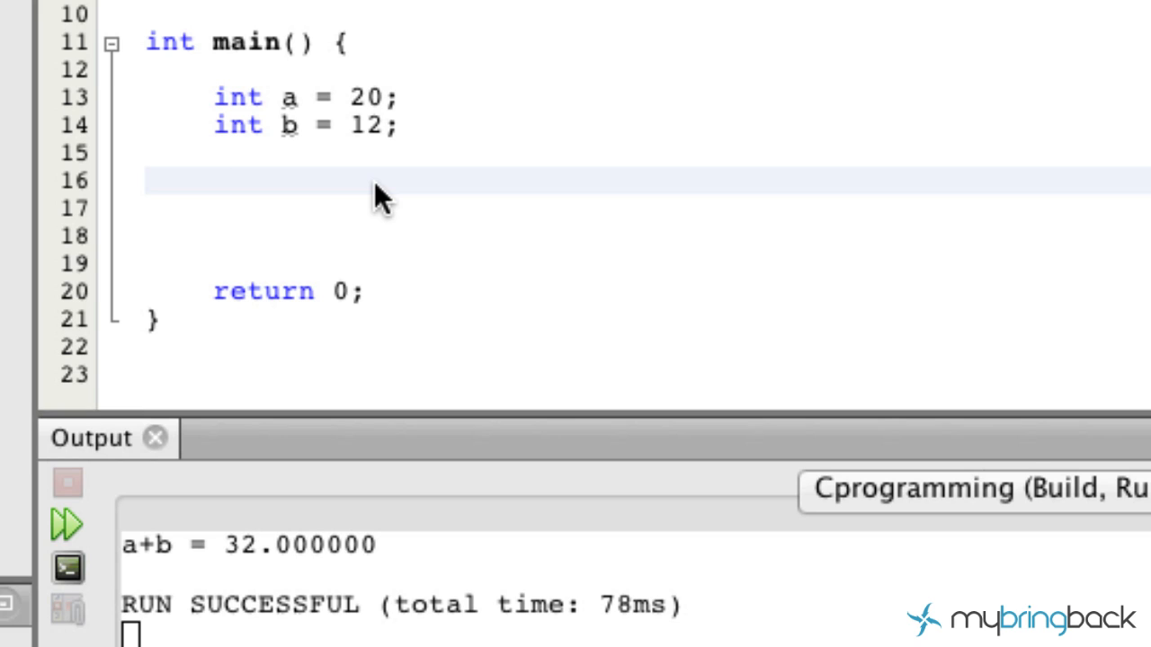
pyautogui.click(216, 180)
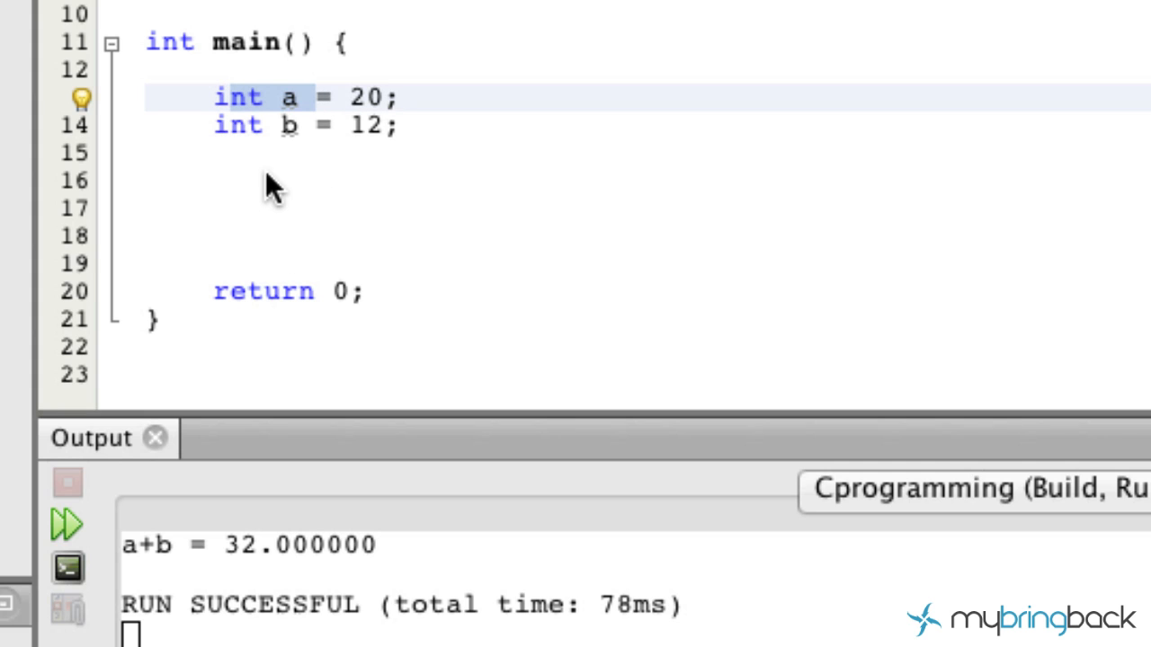
pyautogui.click(269, 183)
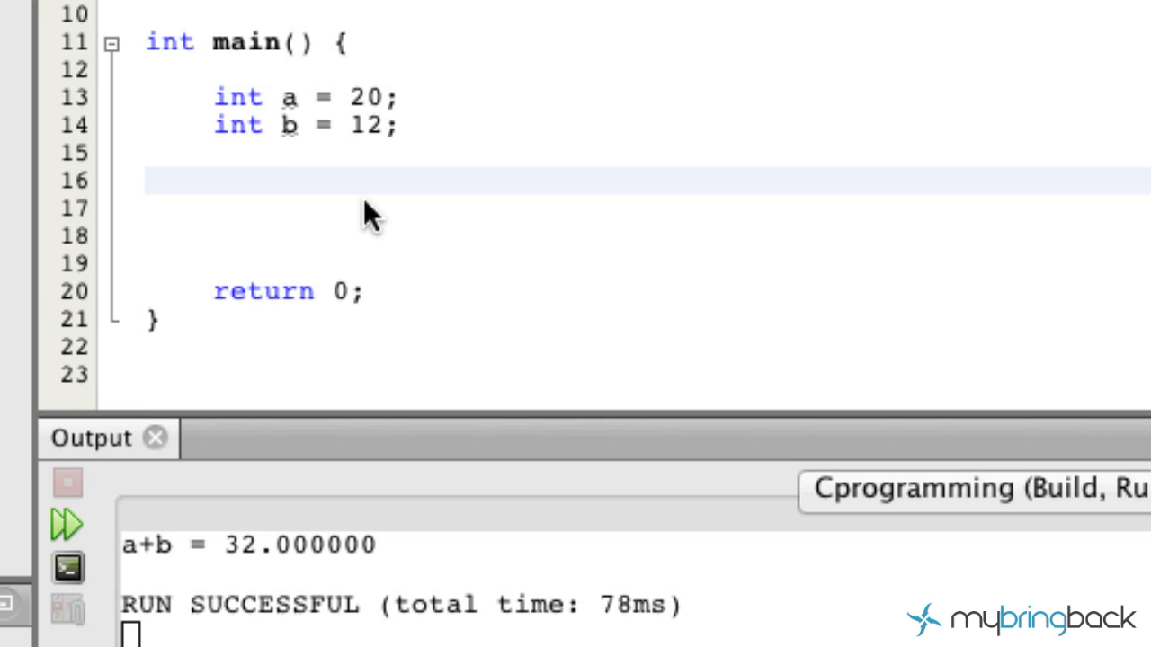
pyautogui.click(212, 180)
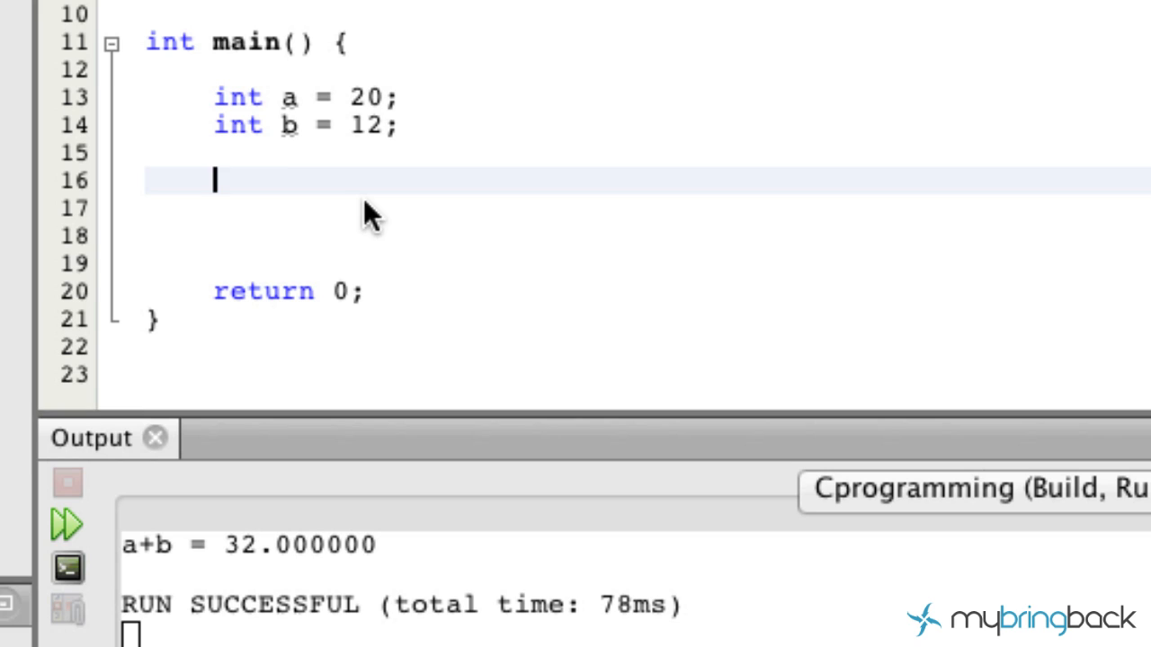
pyautogui.write('float s')
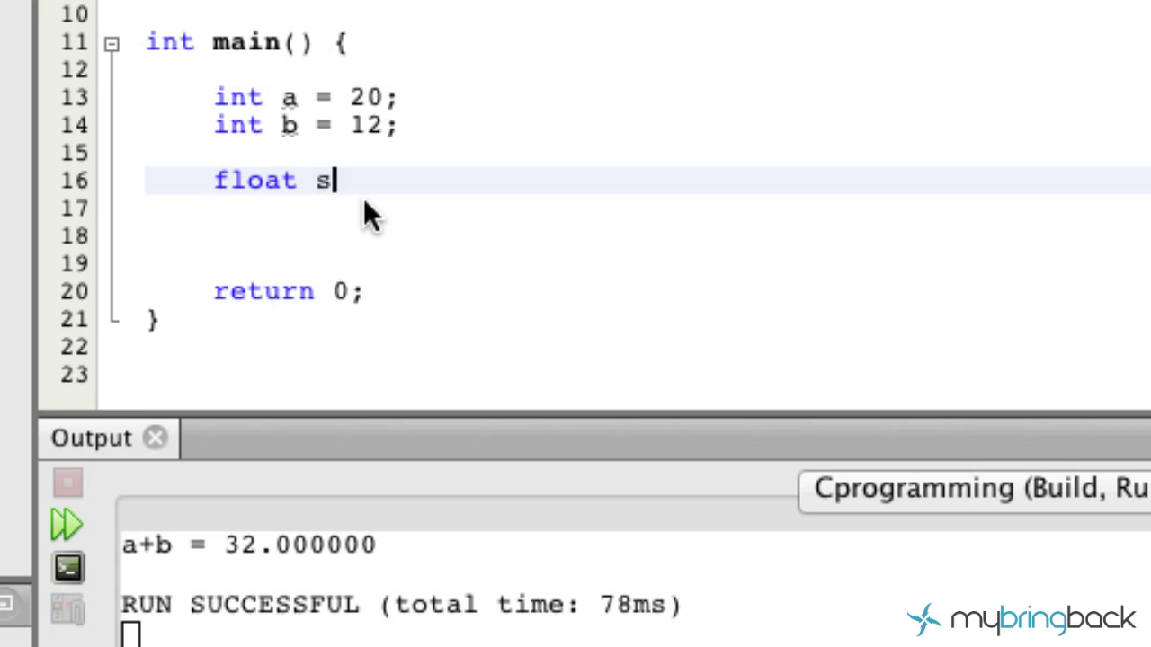
pyautogui.write('um =')
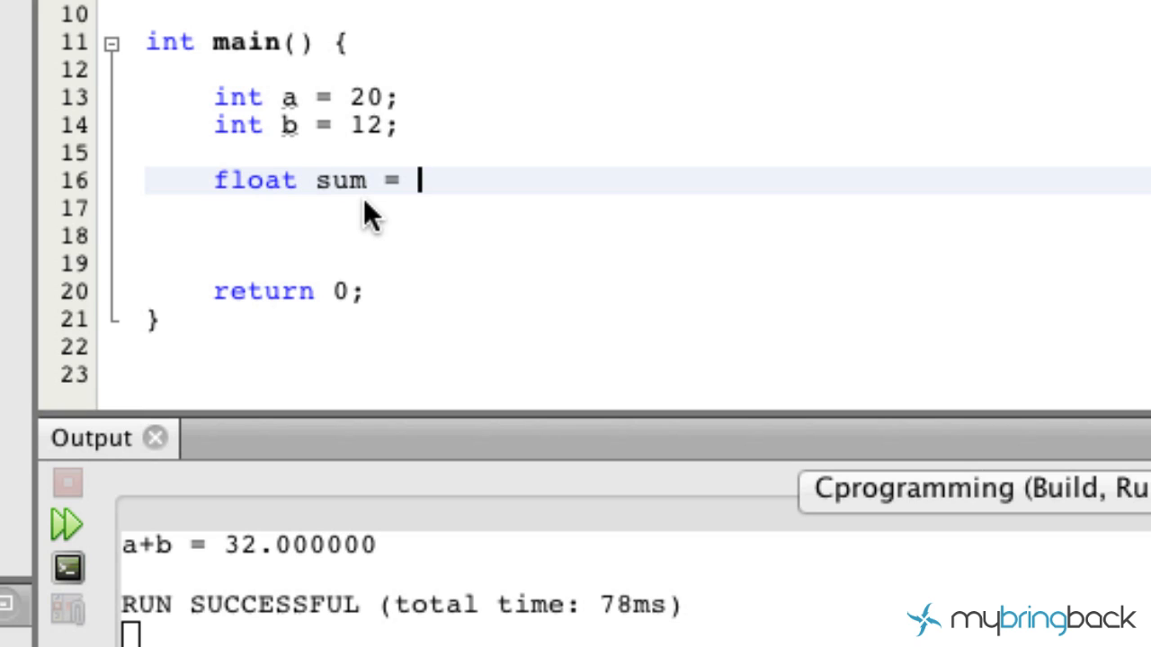
pyautogui.write('a +')
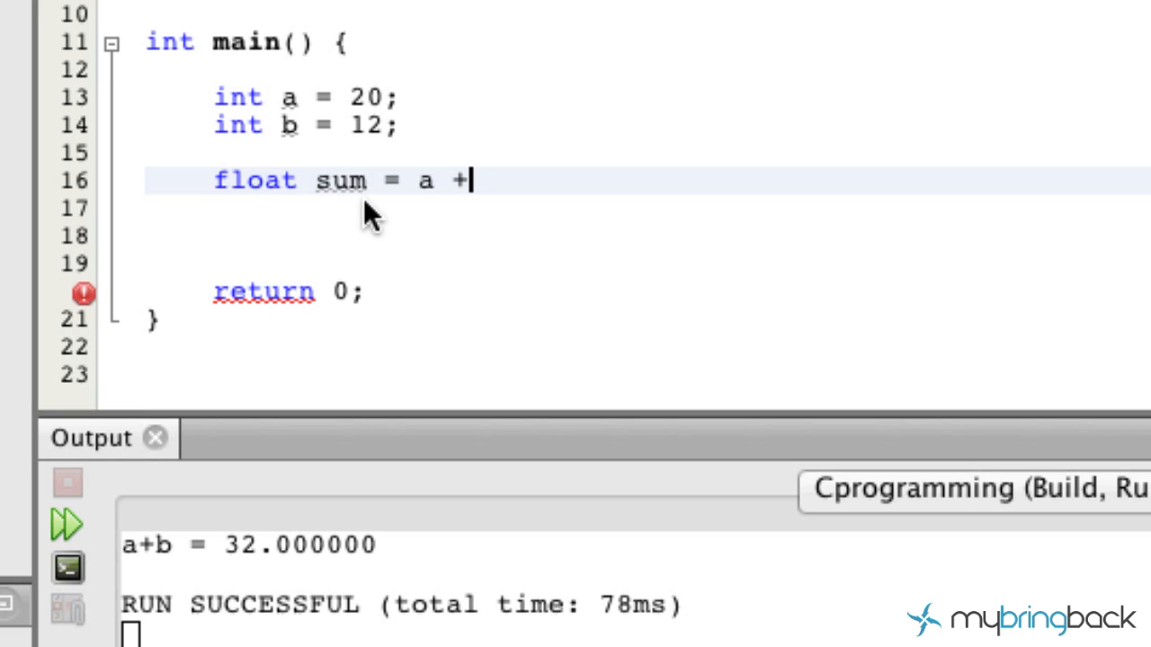
pyautogui.write('b;')
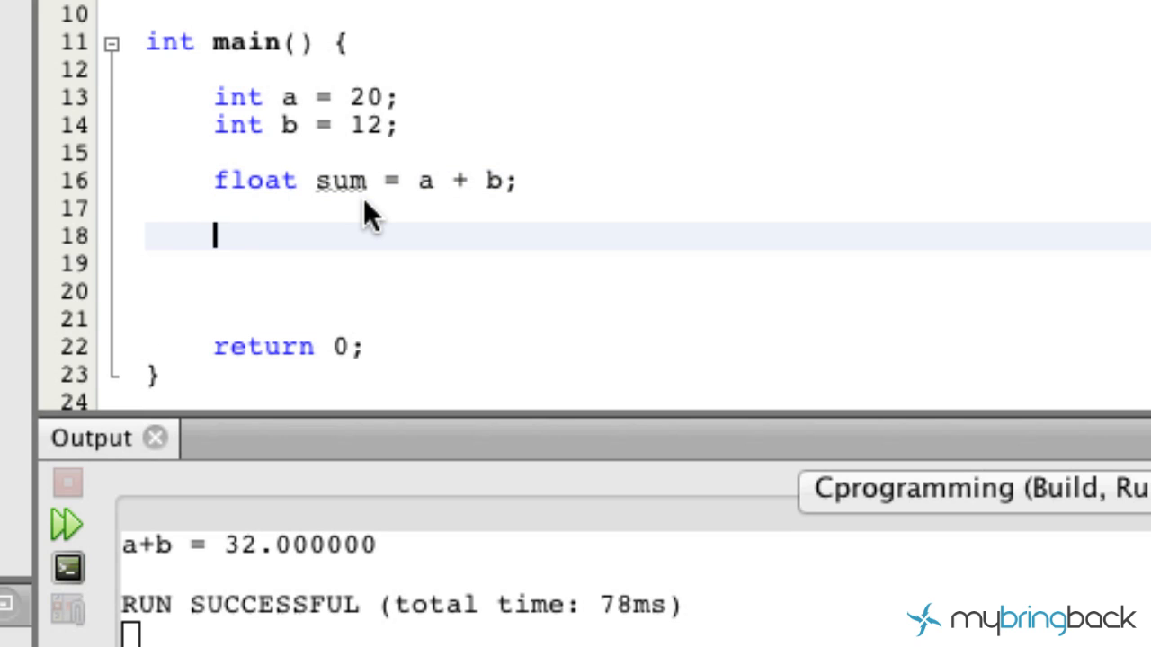
pyautogui.moveTo(255, 214)
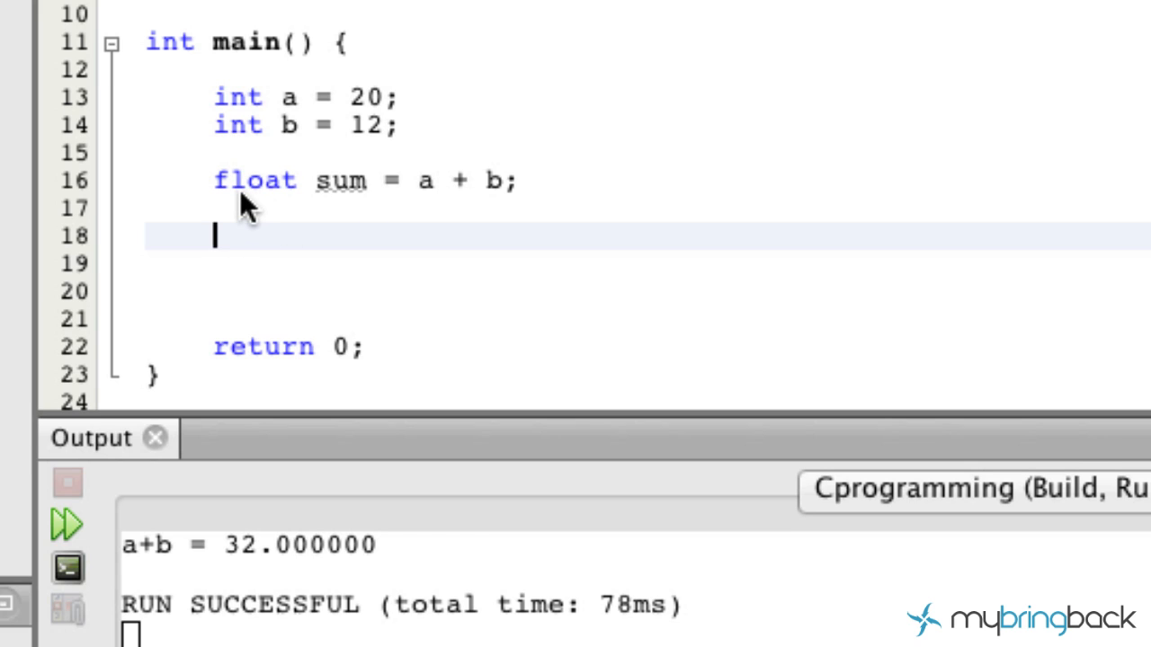
pyautogui.moveTo(295, 353)
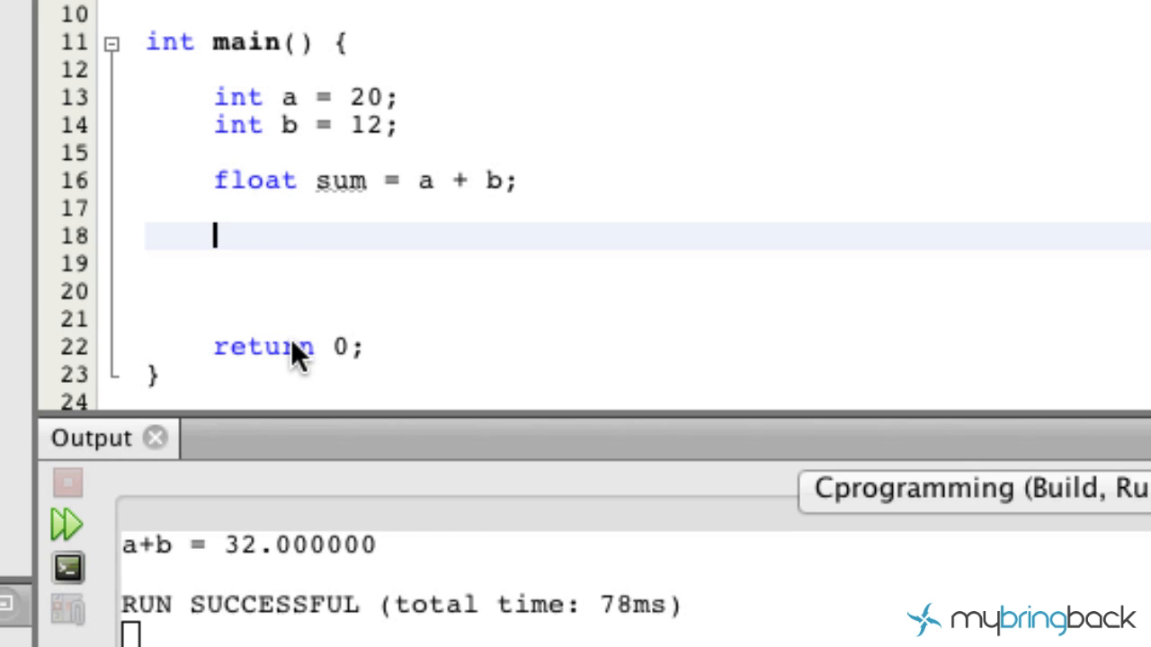
# - Add printf("a+b = %f\n", sum); and rerun to get a+b = 32.000000
pyautogui.write('printf(')
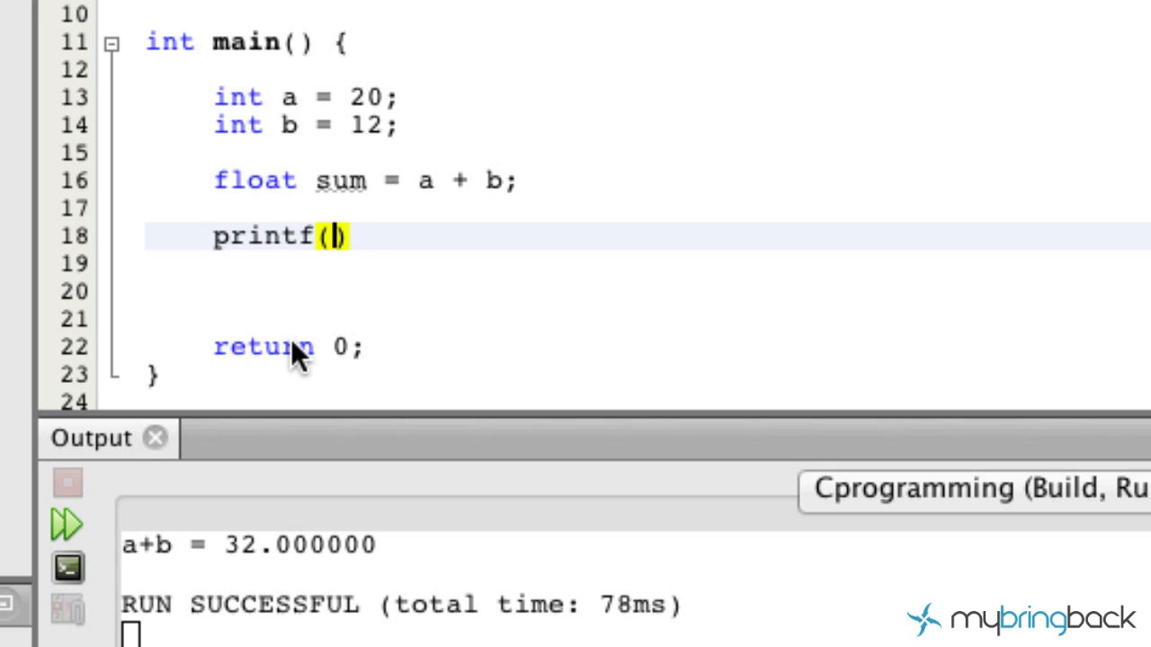
pyautogui.write('"a"')
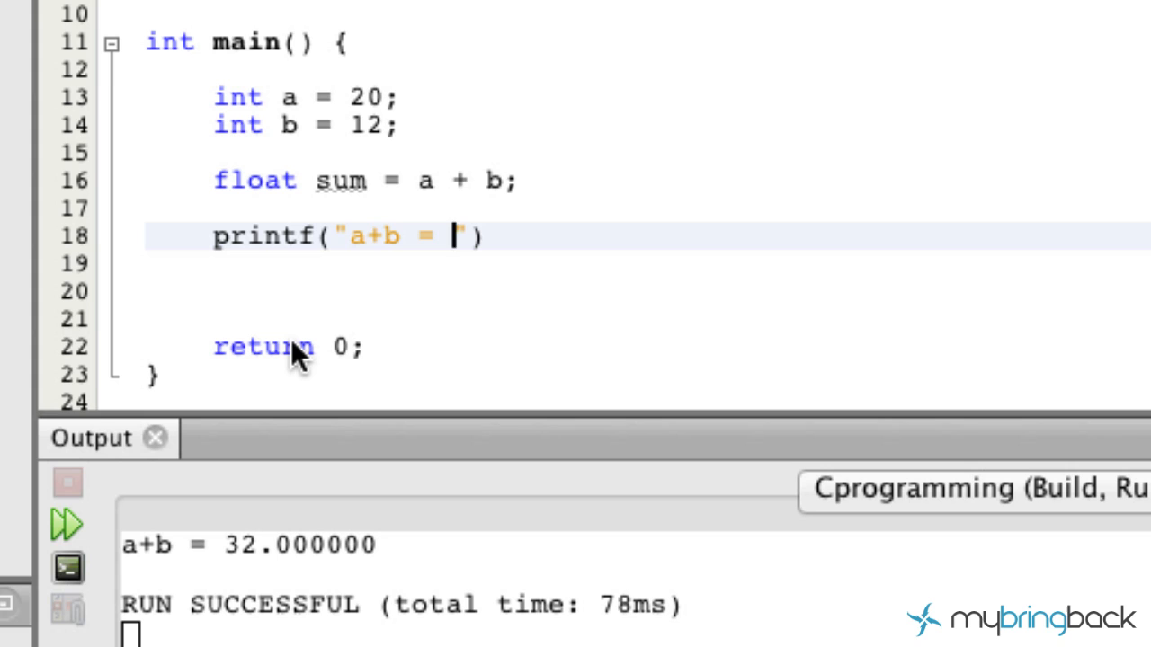
pyautogui.write('%f')
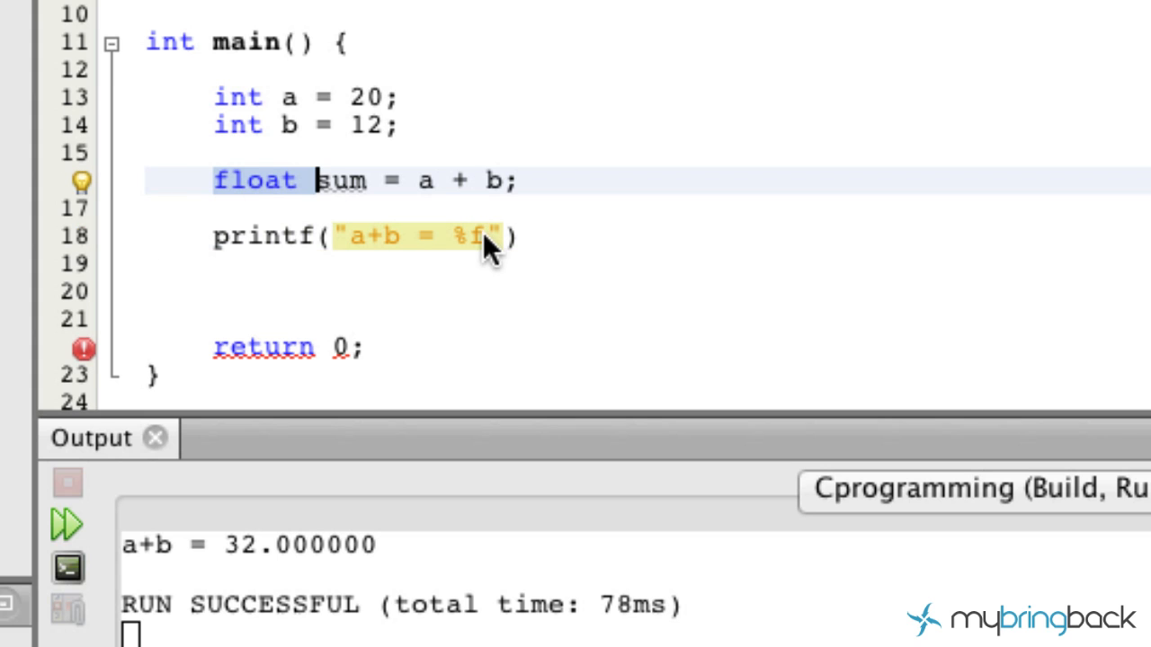
pyautogui.write('\\n')
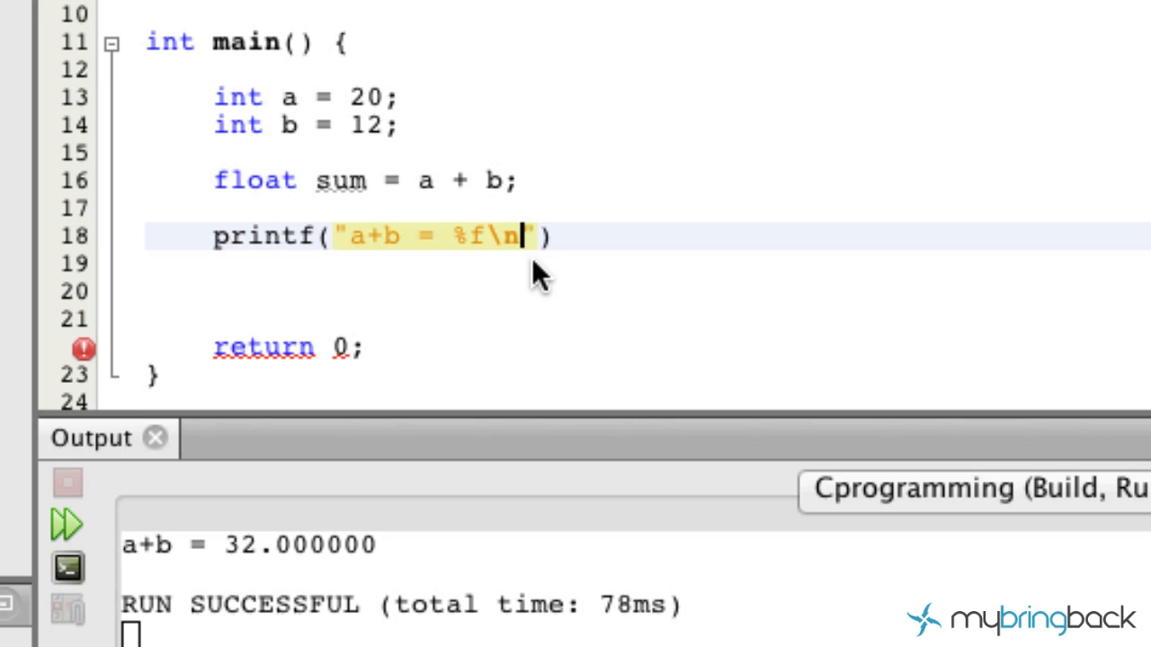
pyautogui.write(',')
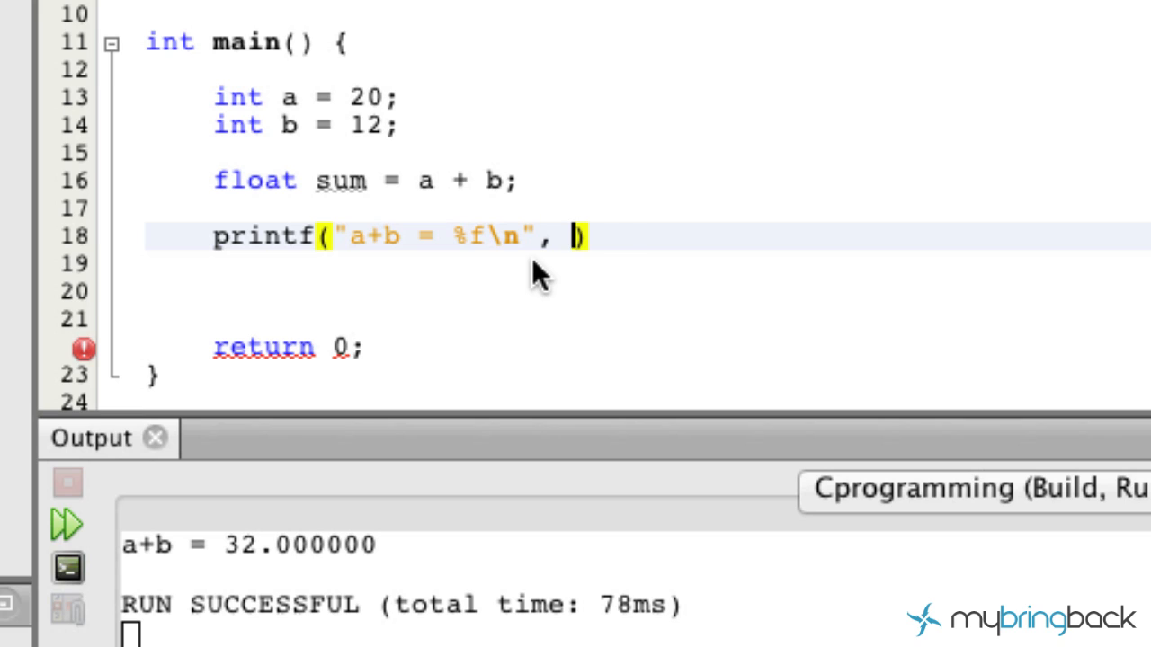
pyautogui.write('sum')
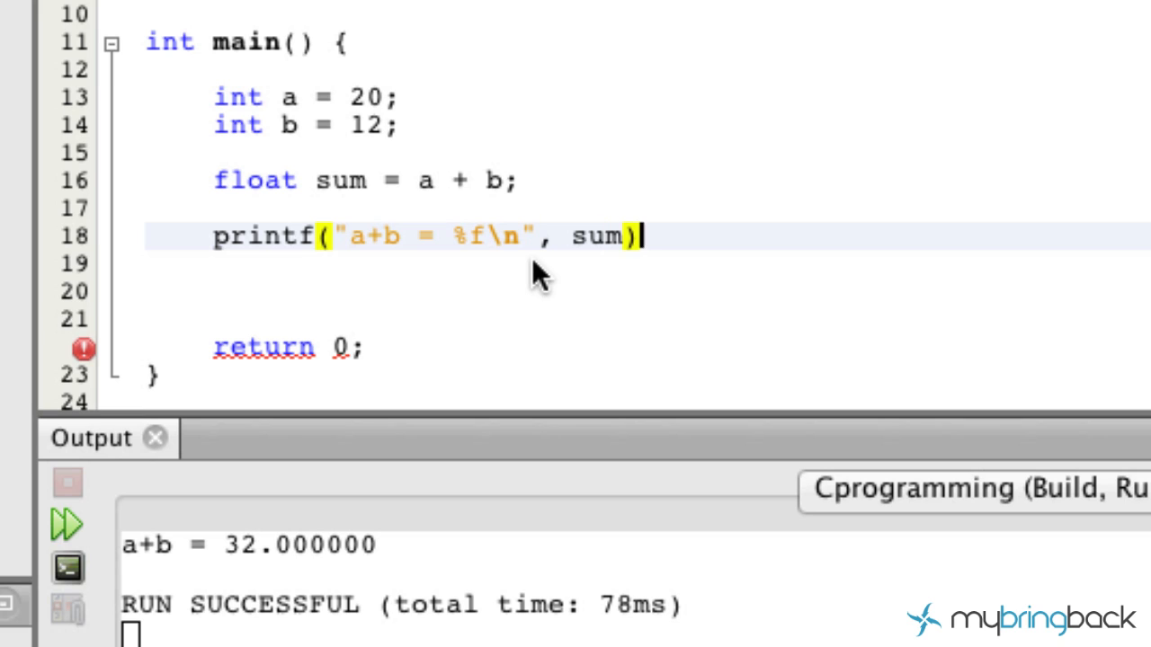
pyautogui.write(';')
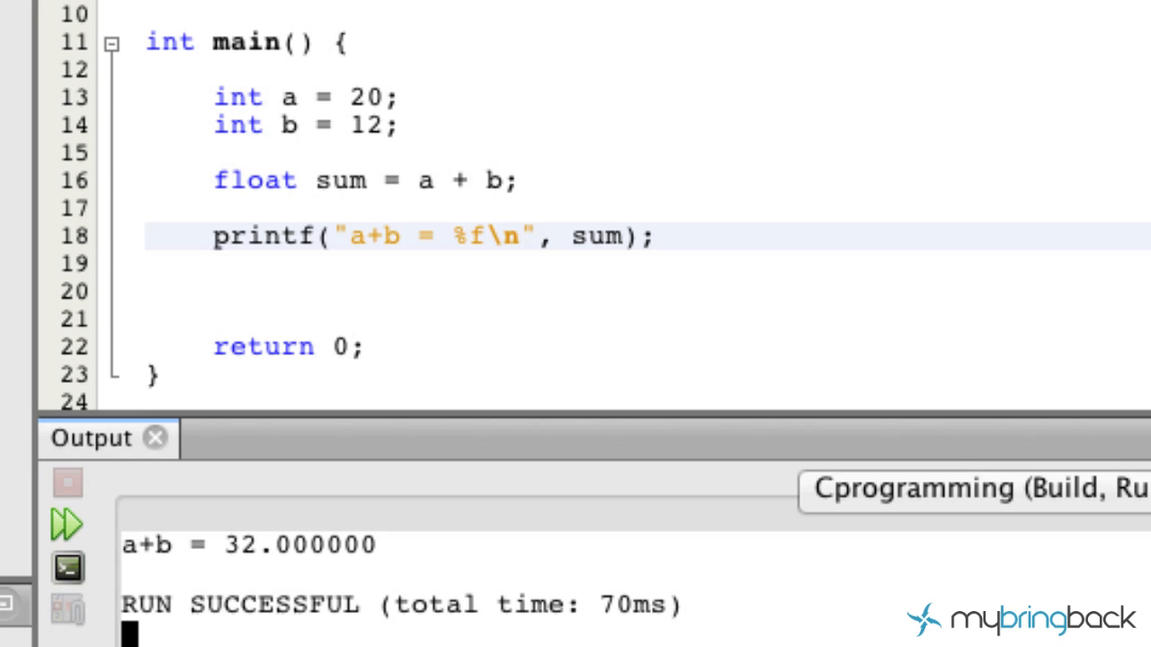
pyautogui.doubleClick(296, 552)
pyautogui.write('fl')
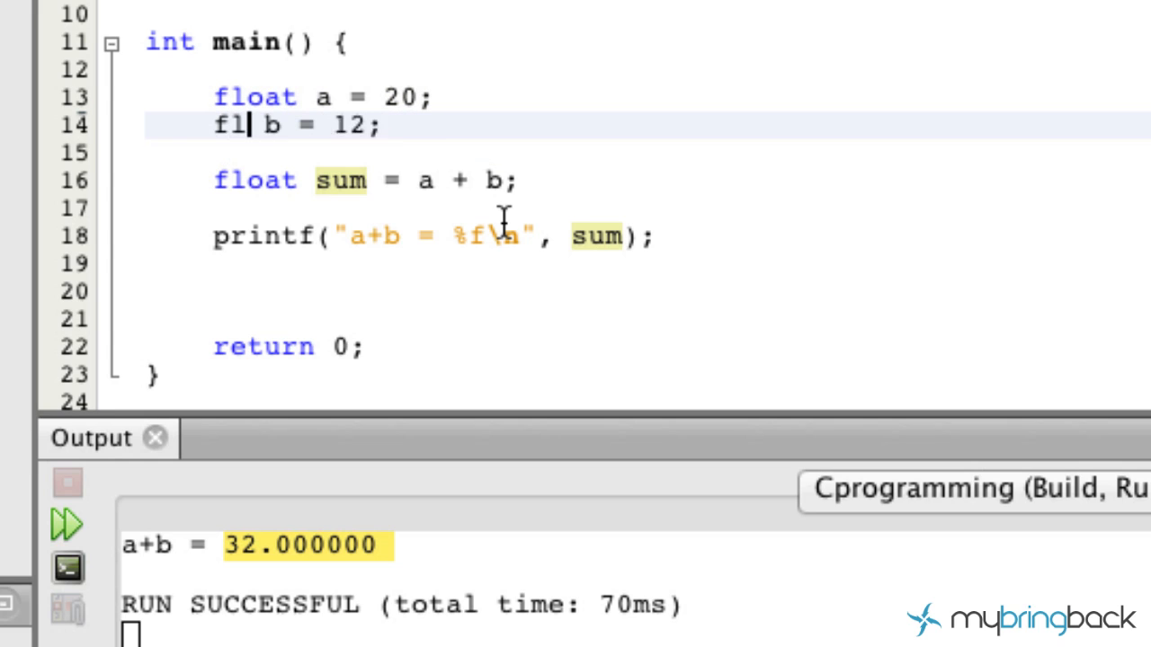
# - Make a and b floats 20.12 and 12.47 and declare sum as int
pyautogui.write('oat')
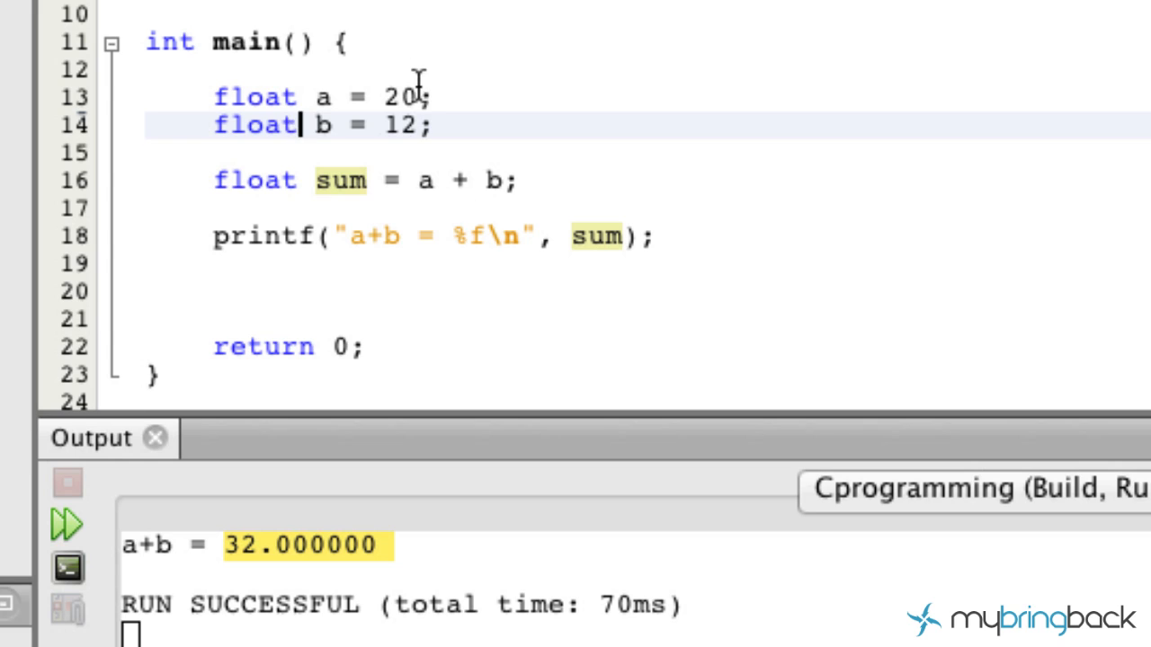
pyautogui.write('.12')
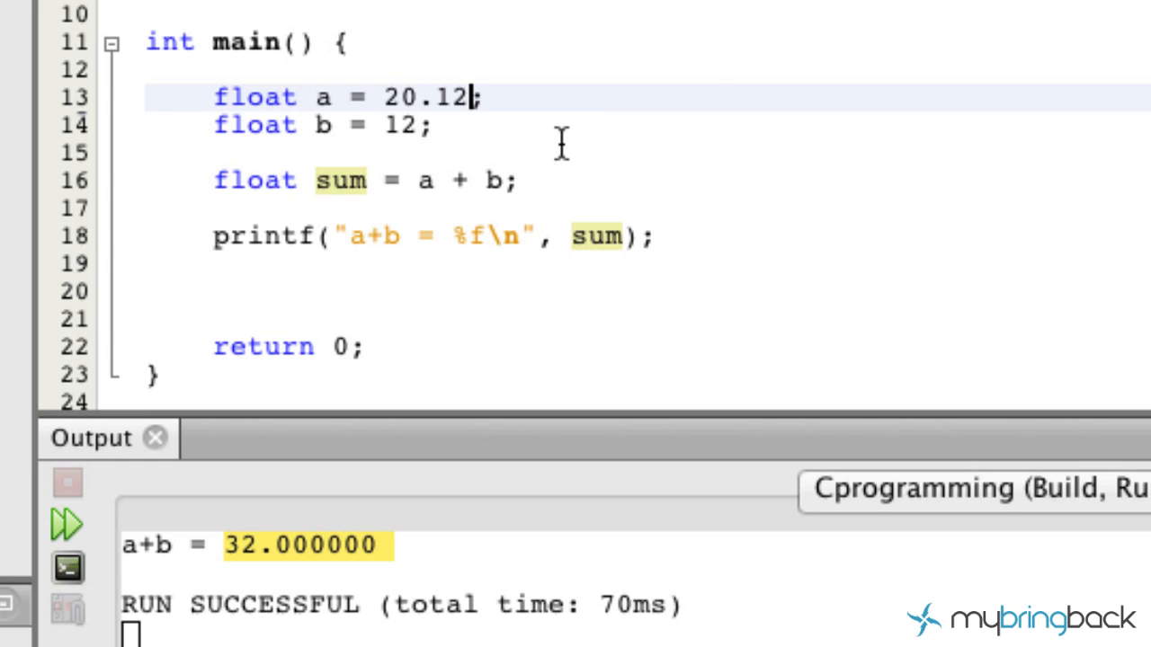
pyautogui.write('.47')
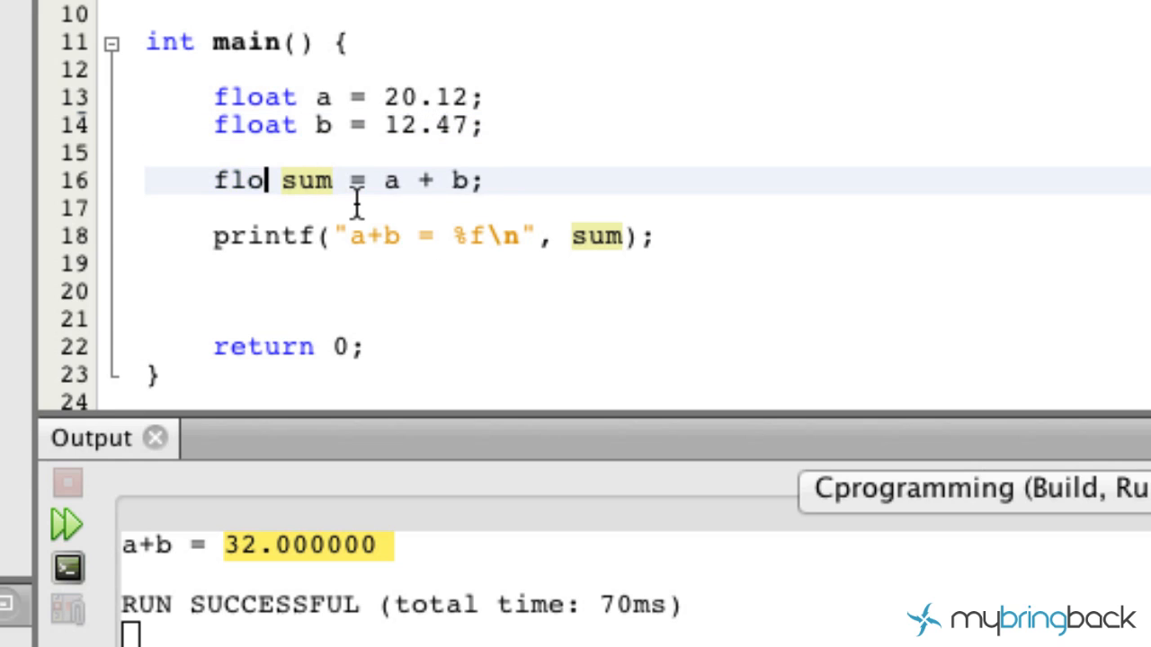
pyautogui.write('int')
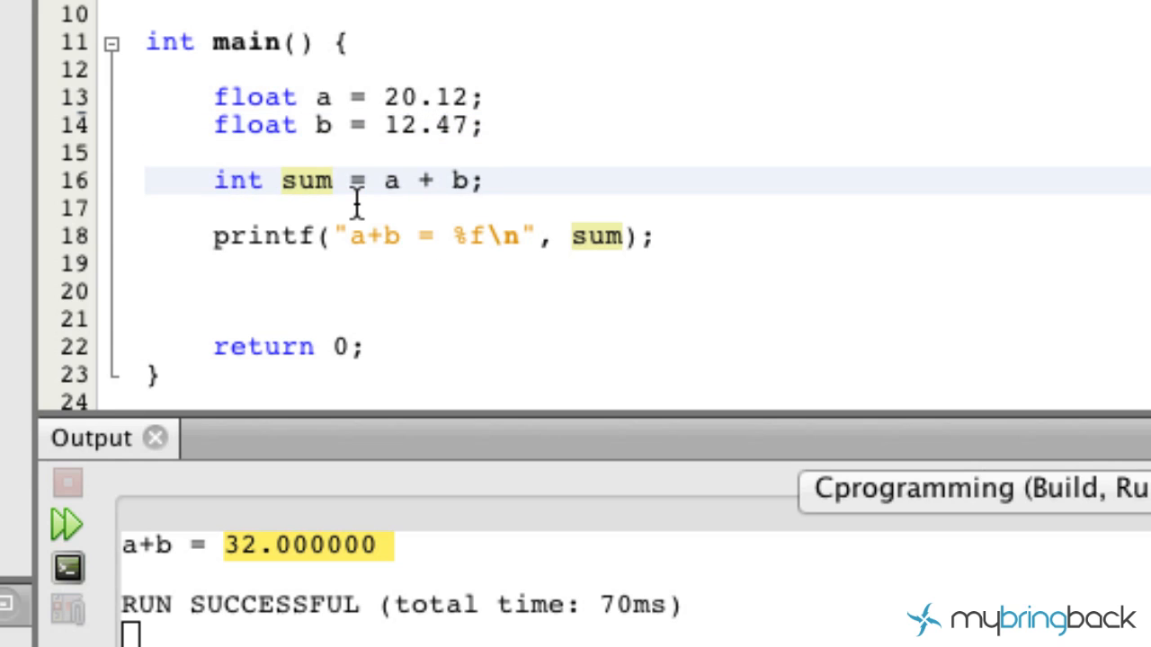
pyautogui.moveTo(435, 309)
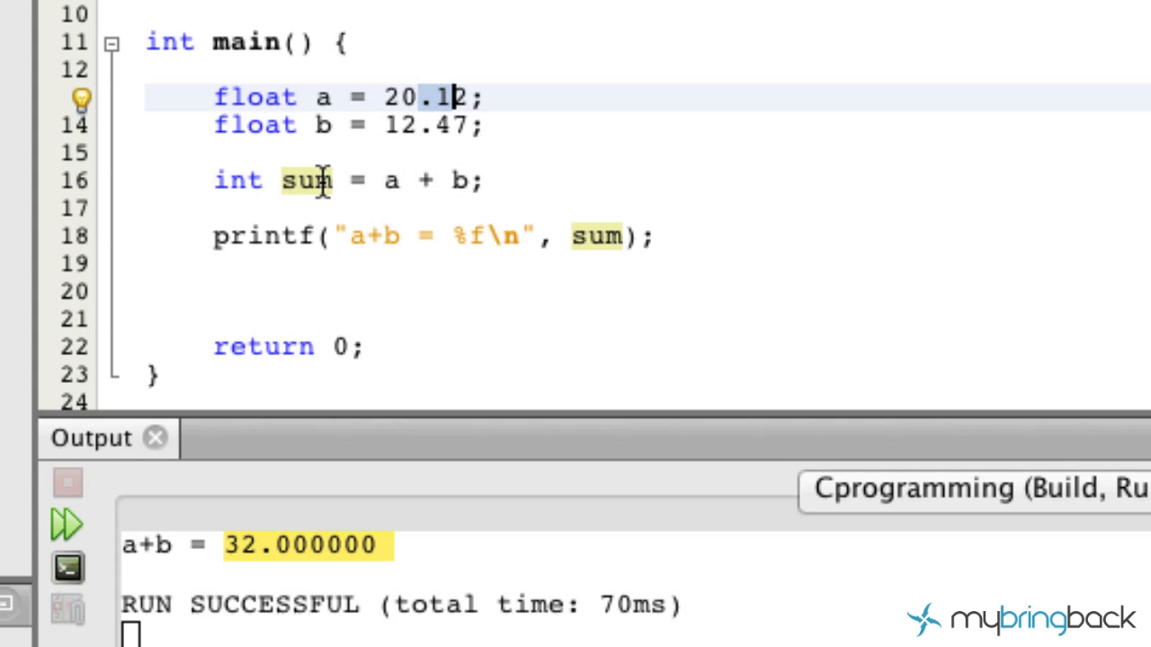
pyautogui.moveTo(392, 183)
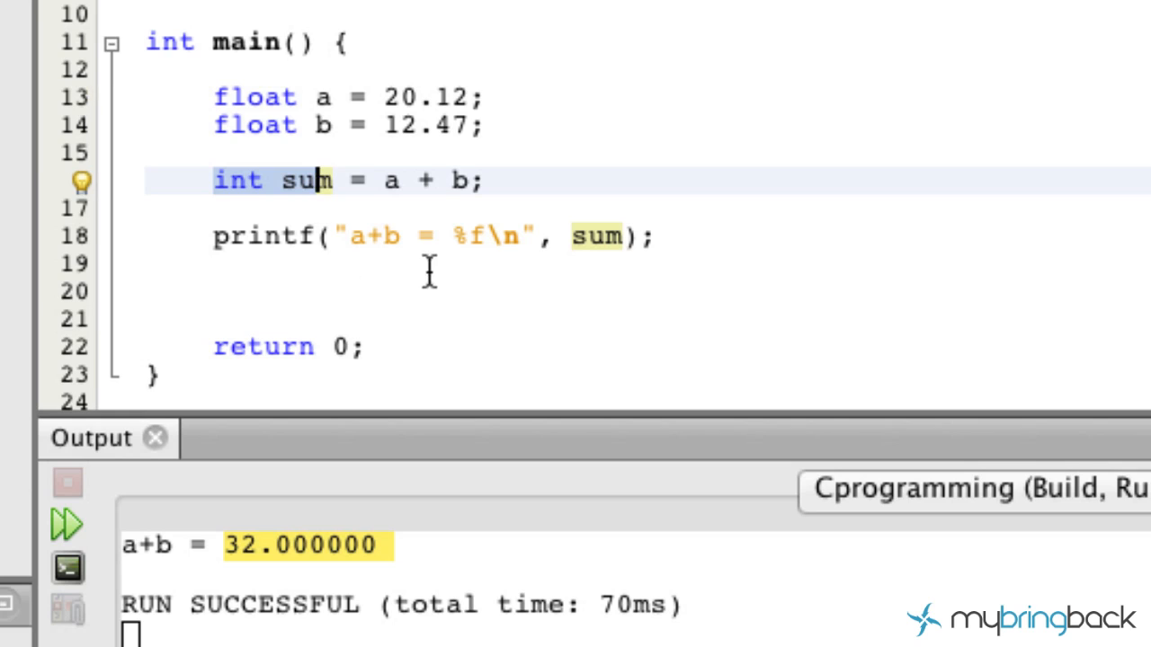
pyautogui.moveTo(457, 236)
pyautogui.write('i')
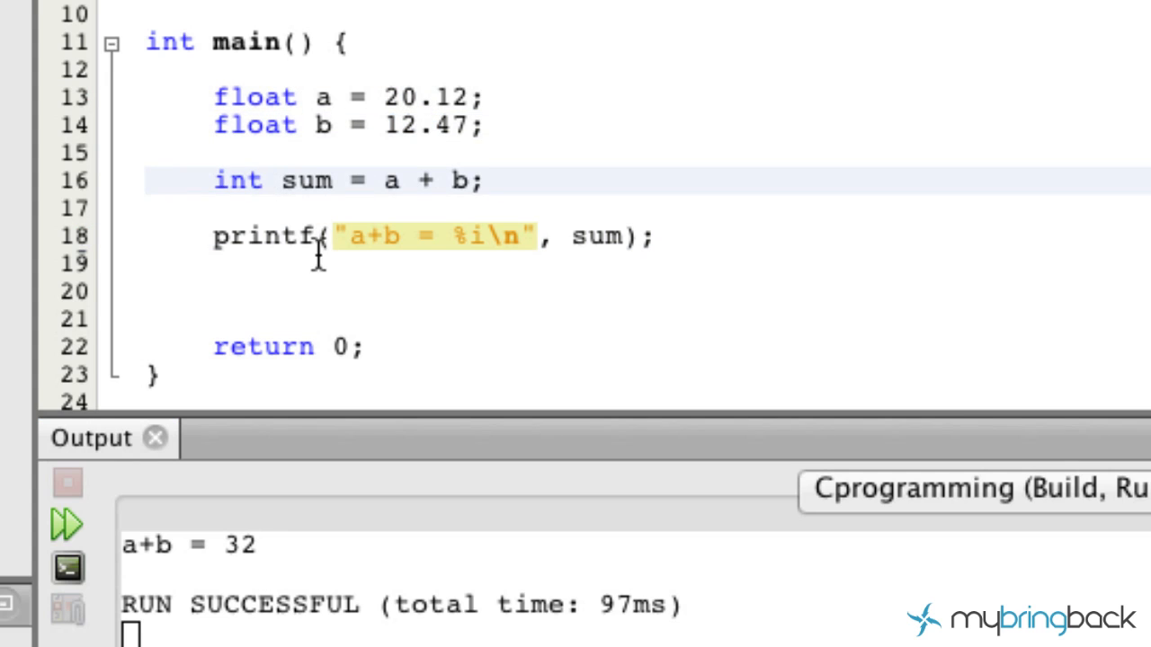
# - Change sum back to float with %f and run to print a+b = 32.590000
pyautogui.write('f')
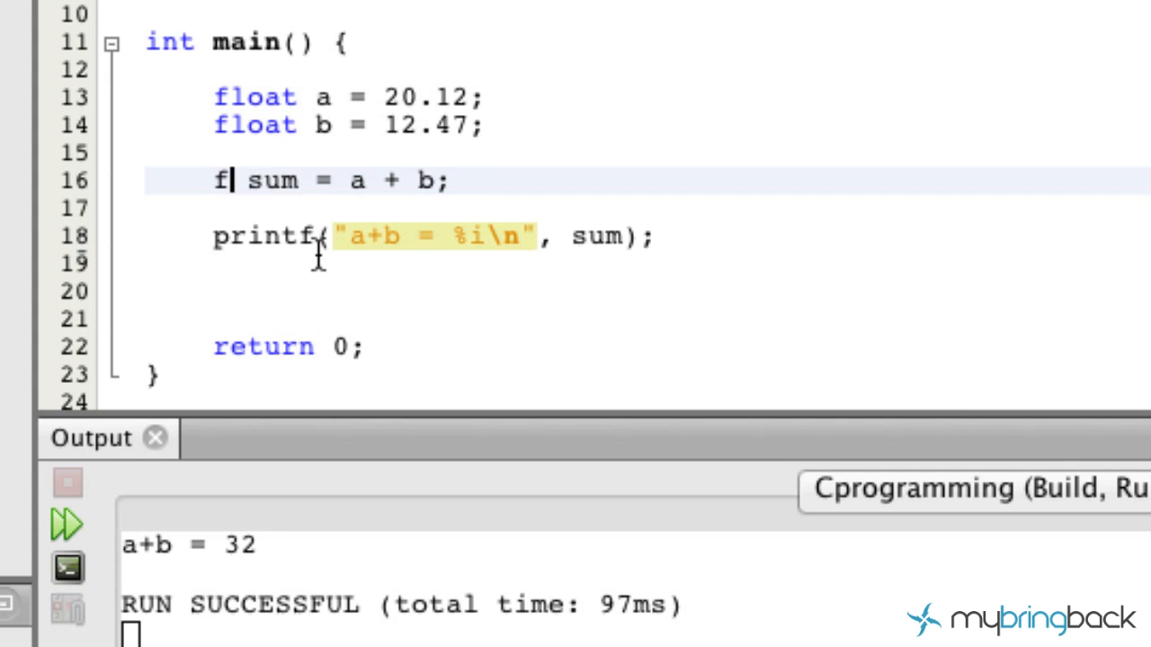
pyautogui.write('loat')
pyautogui.click(434, 236)
pyautogui.write('f')
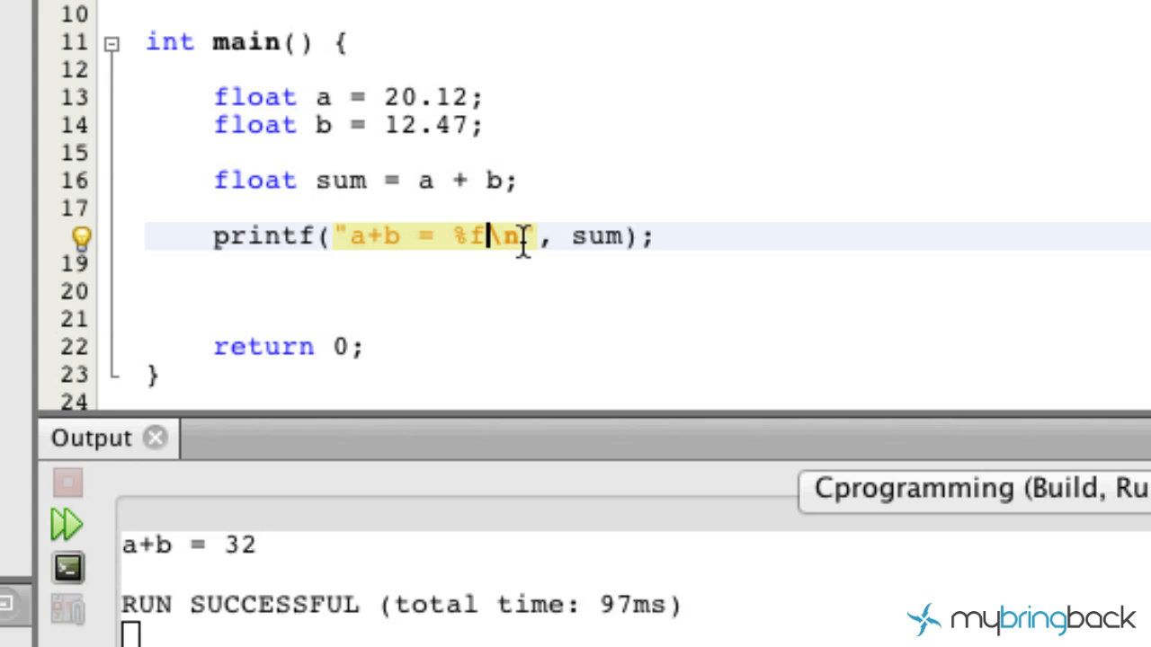
pyautogui.click(64, 521)
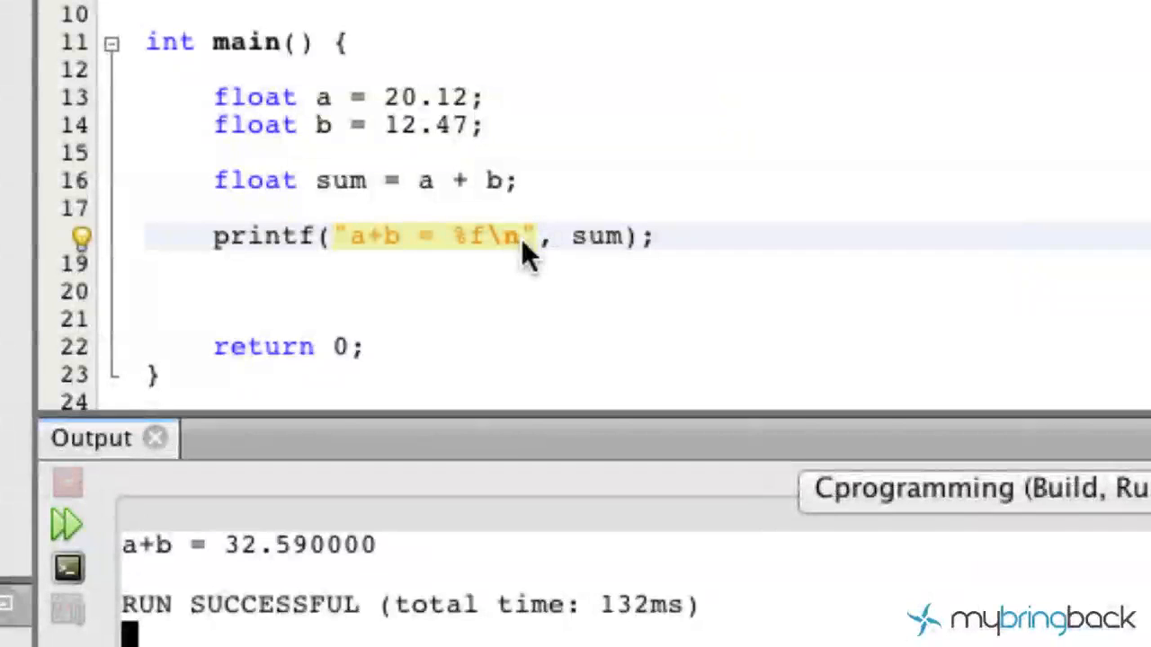
pyautogui.moveTo(394, 97)
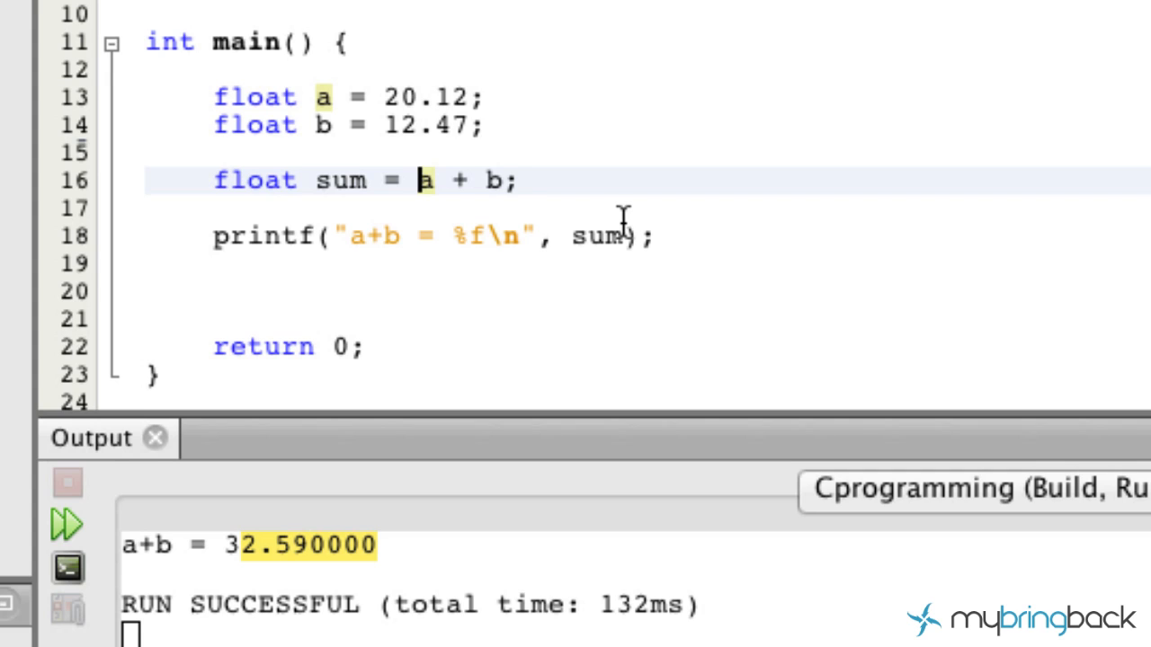
pyautogui.moveTo(777, 191)
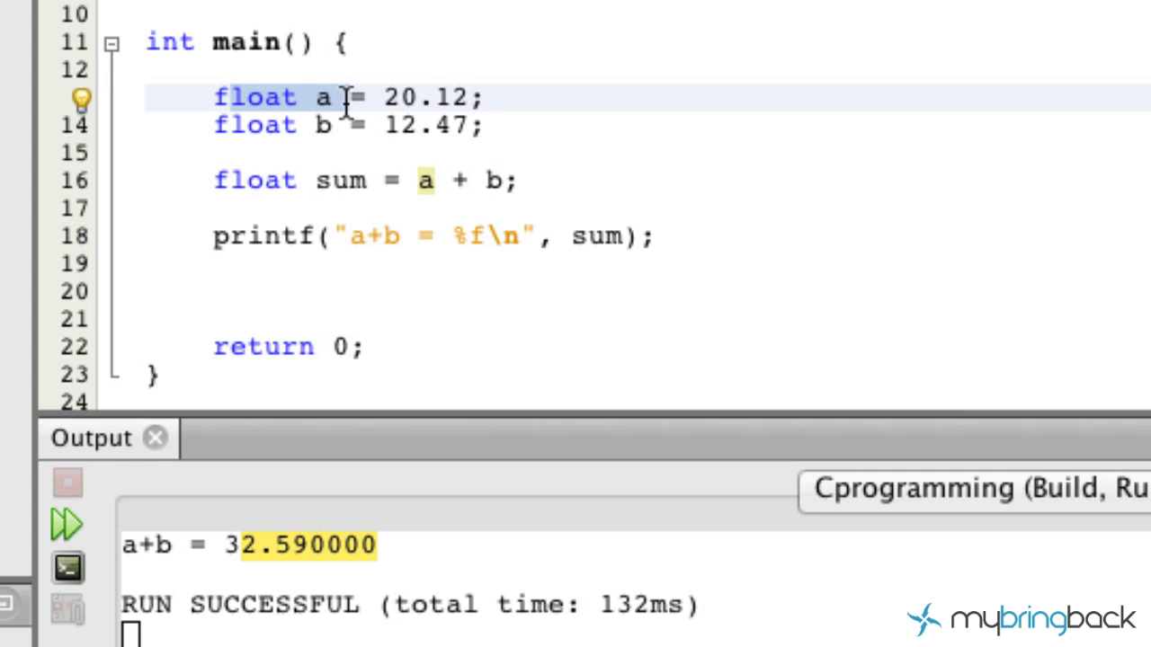
pyautogui.moveTo(353, 152)
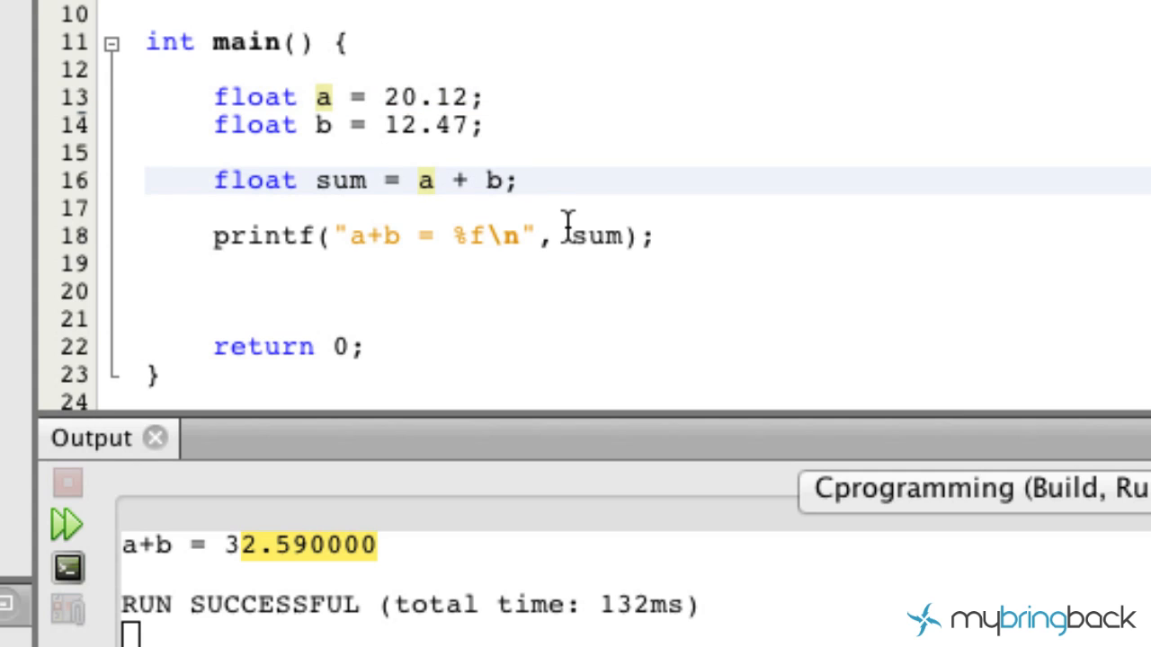
# - Write float sum = (int)a + b; and run to print a+b = 32.470001
pyautogui.write('()')
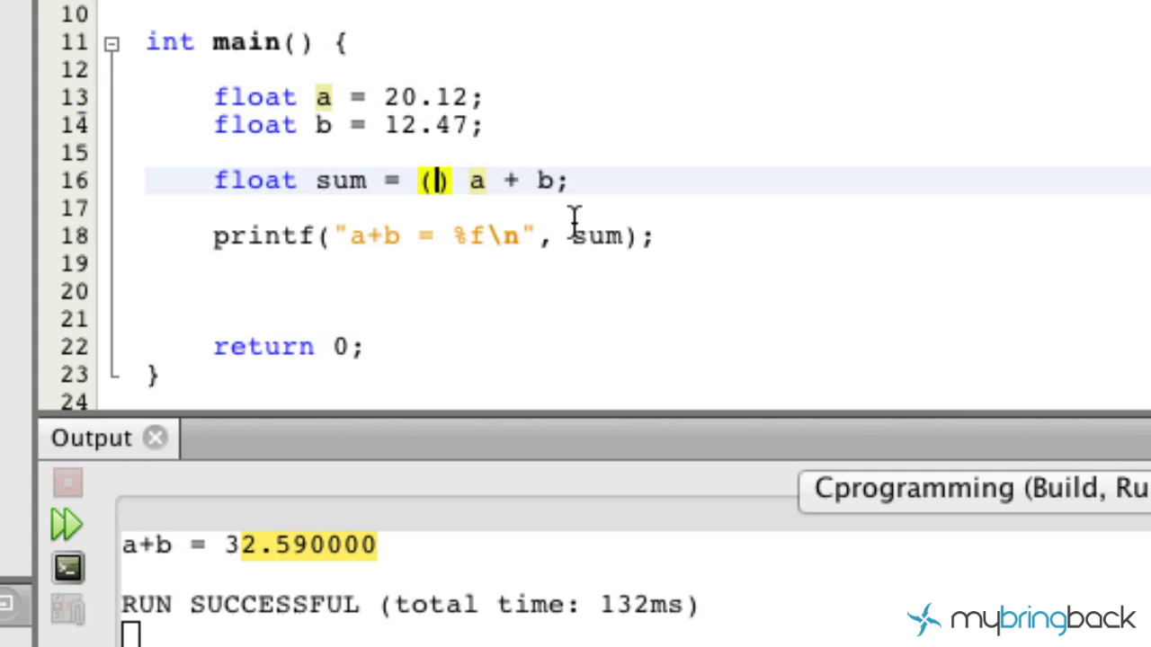
pyautogui.write('int')
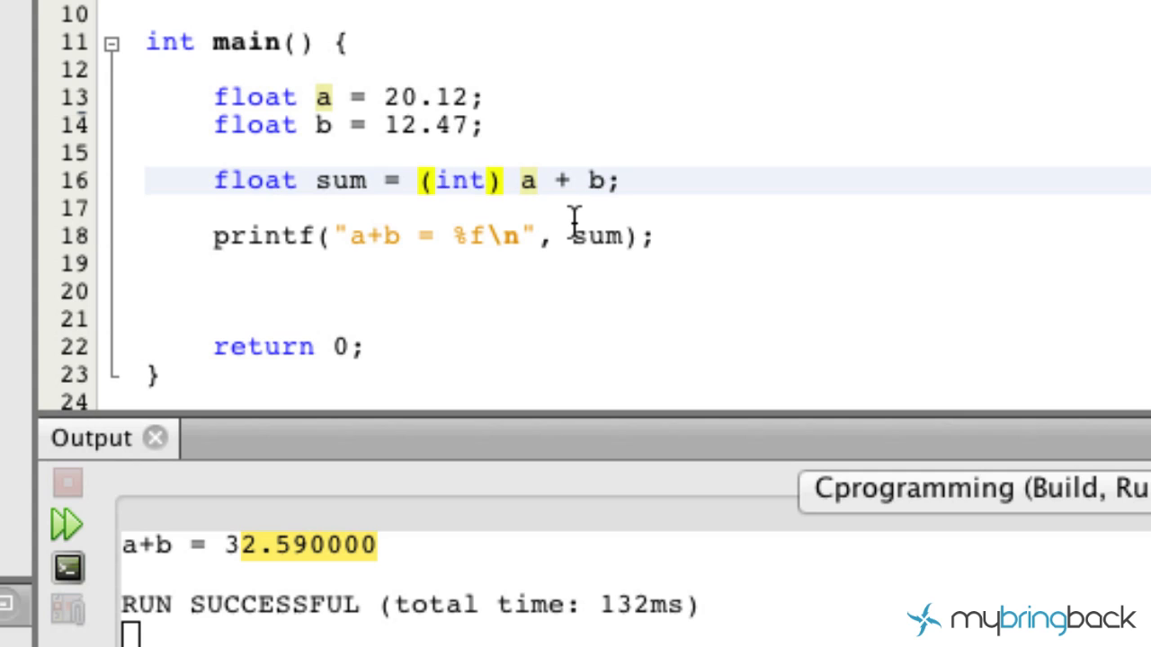
pyautogui.click(486, 180)
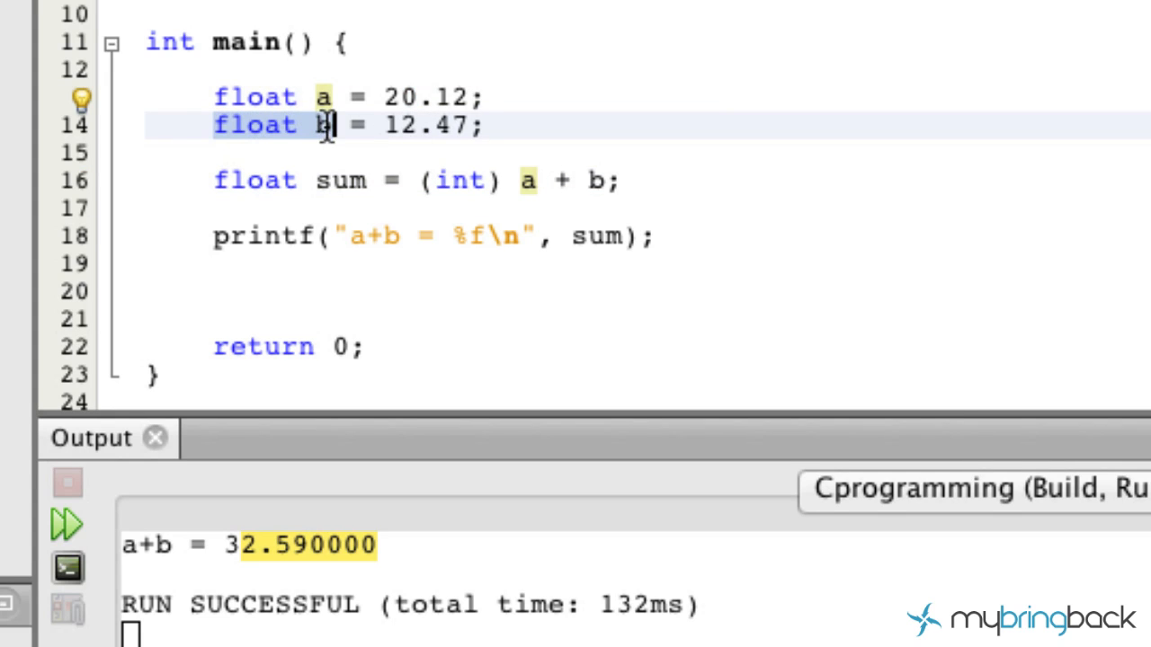
pyautogui.moveTo(572, 198)
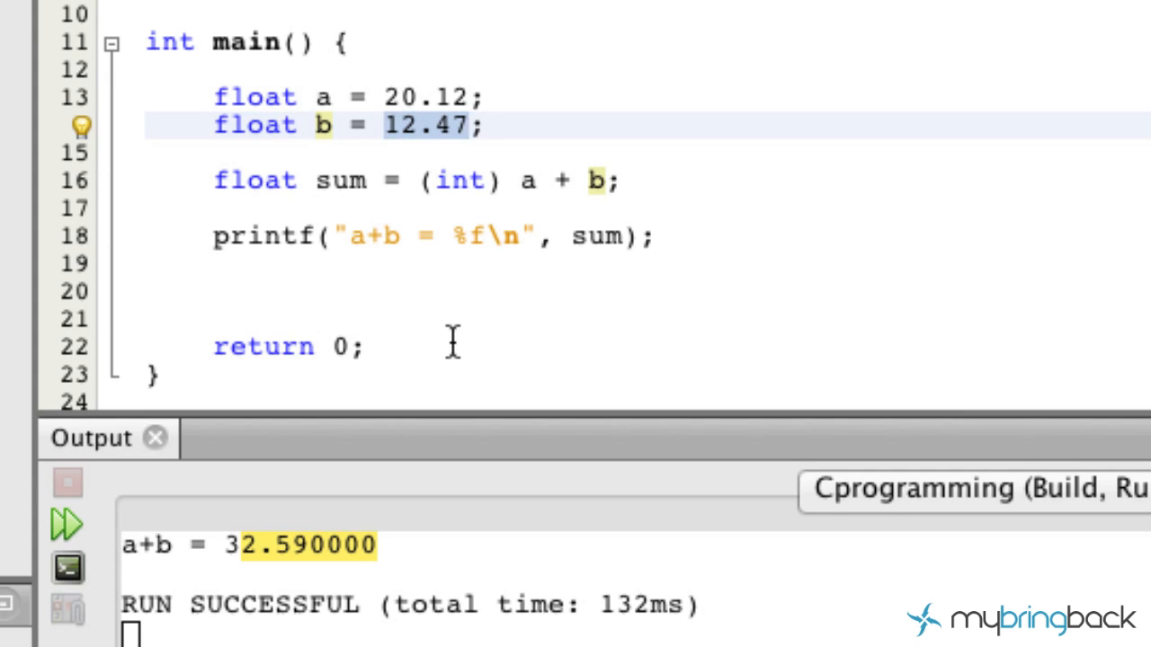
pyautogui.click(65, 522)
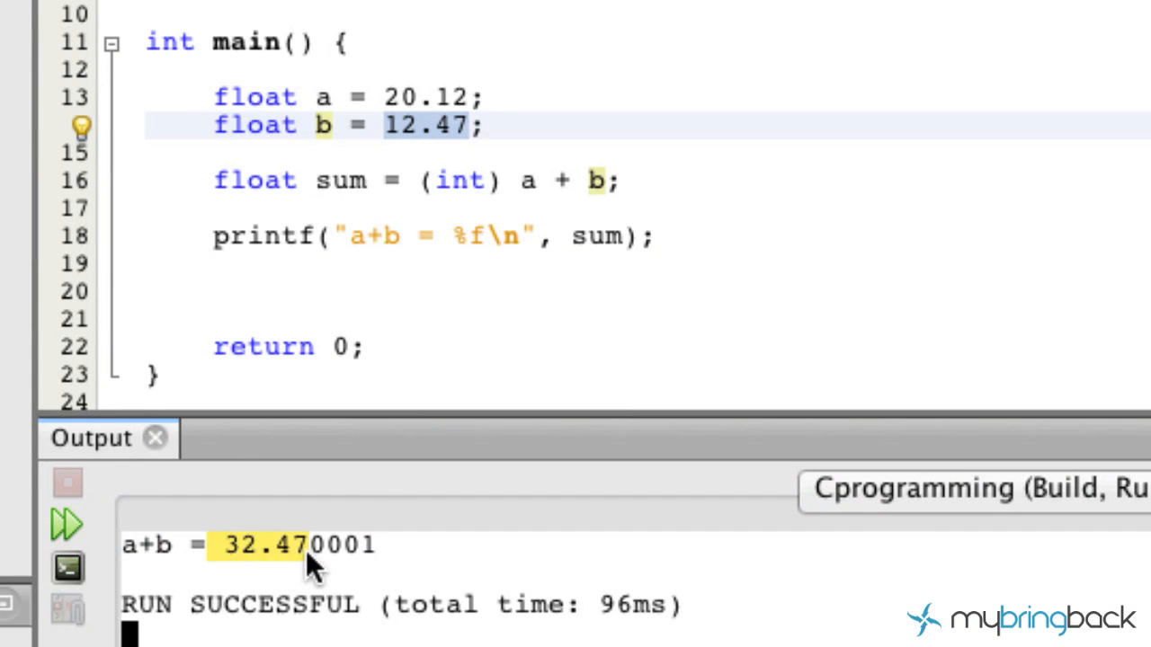
pyautogui.moveTo(289, 567)
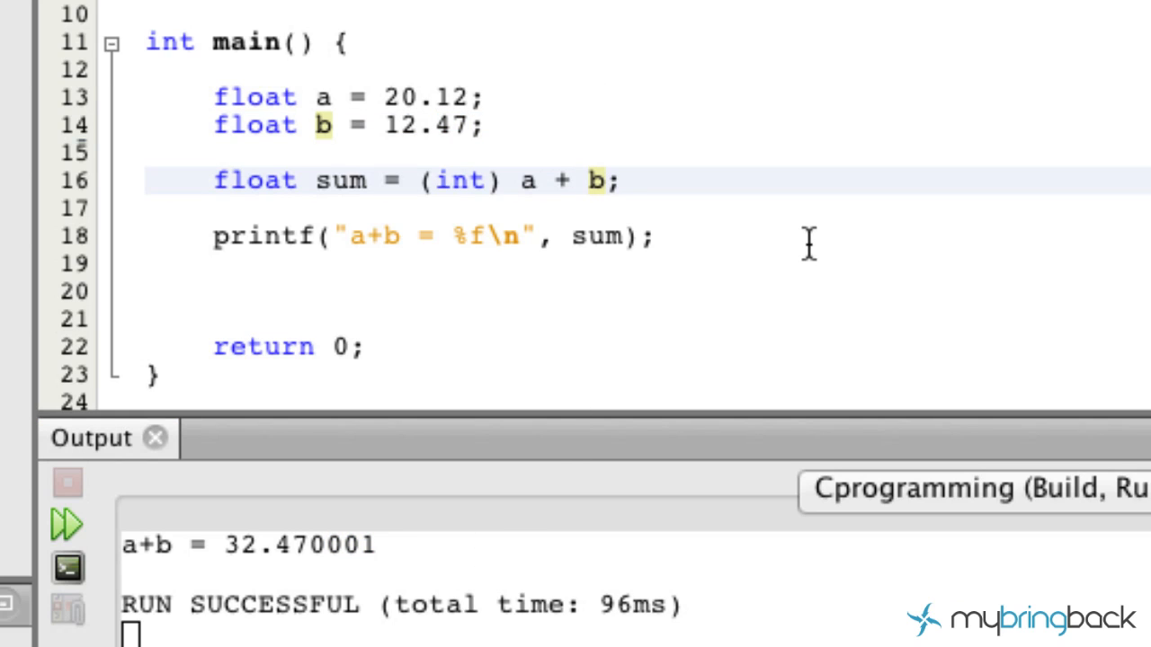
# - Write float sum = (int)a + (int)b; and run to print a+b = 32.000000
pyautogui.write('(i')
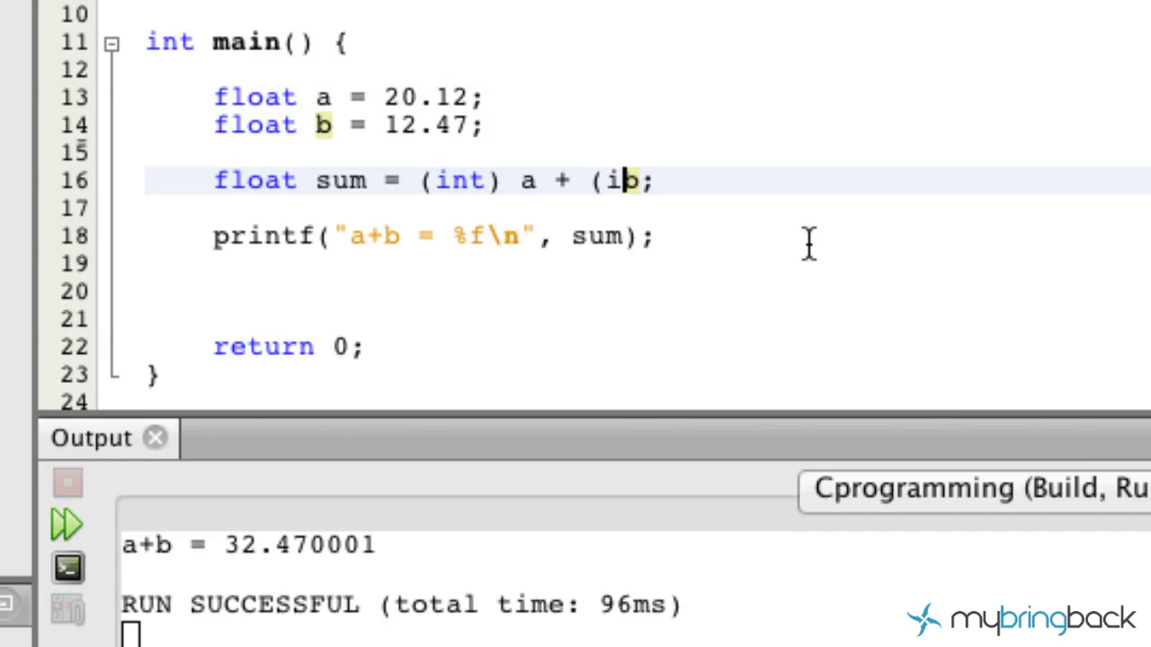
pyautogui.write('nt)')
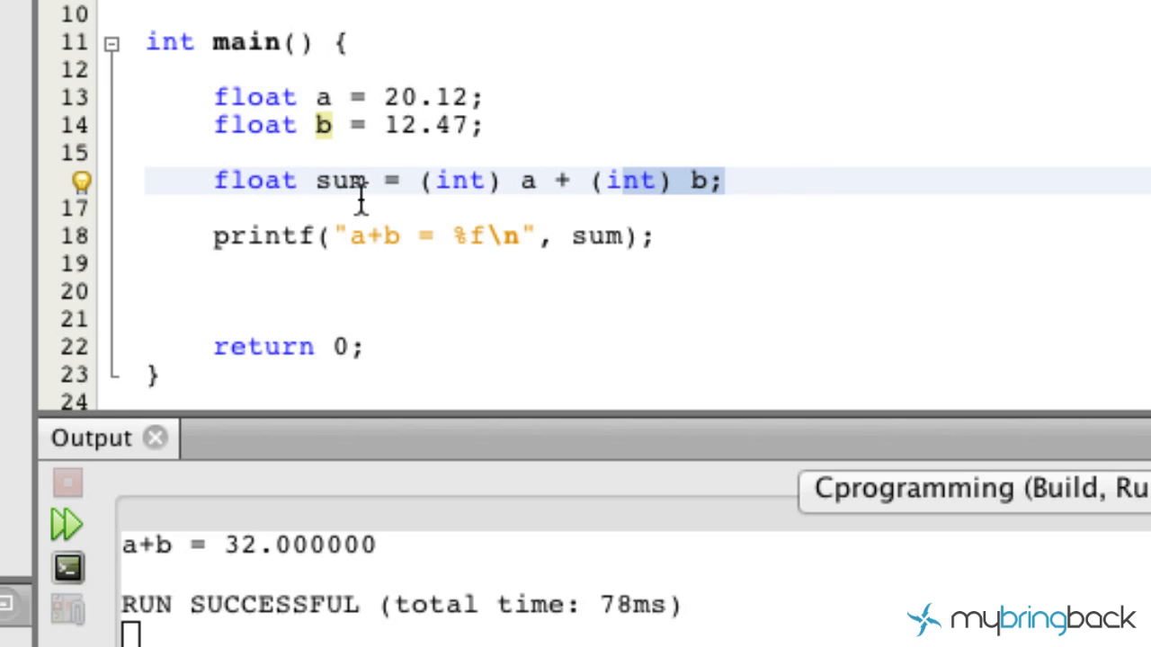
pyautogui.doubleClick(255, 180)
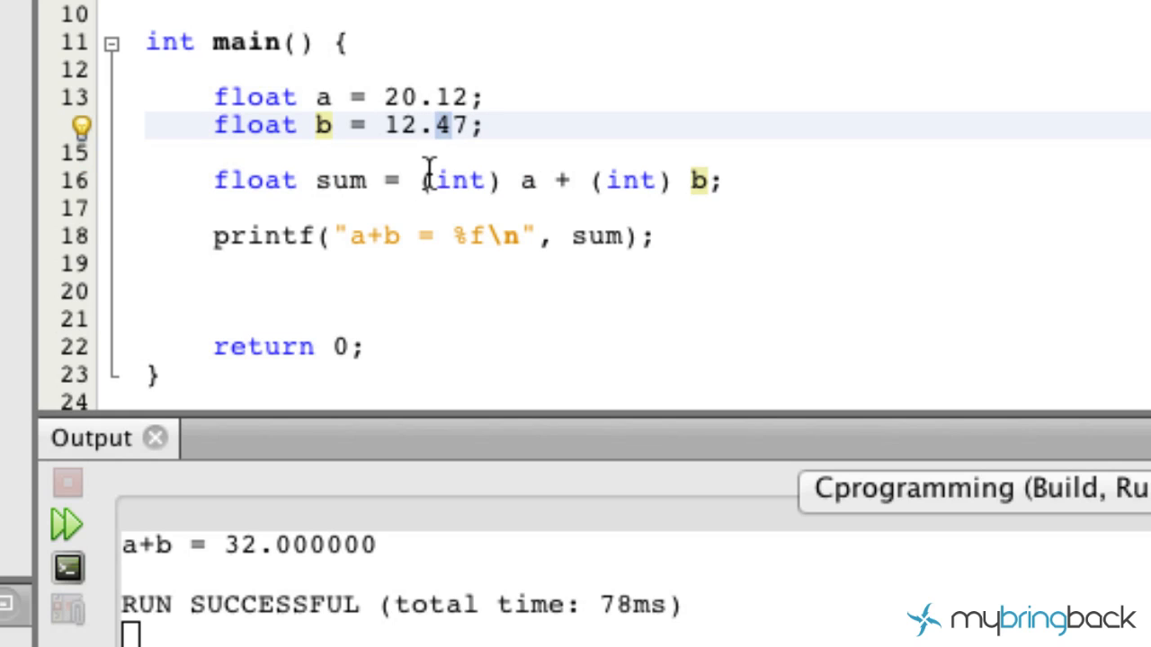
pyautogui.moveTo(446, 200)
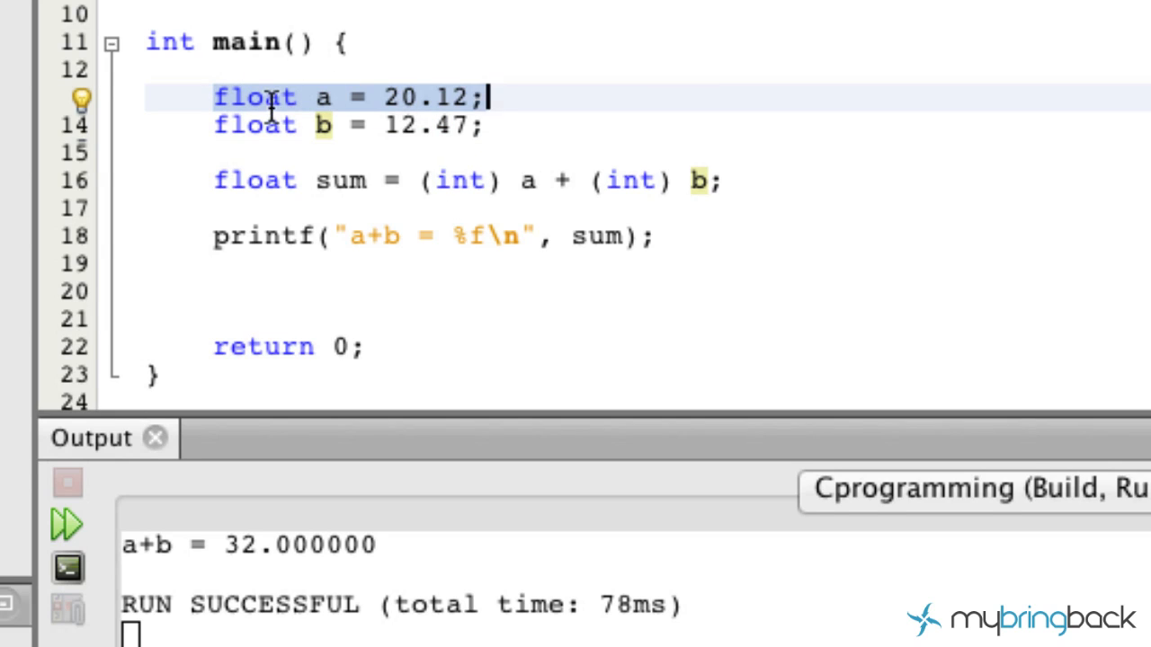
pyautogui.moveTo(608, 219)
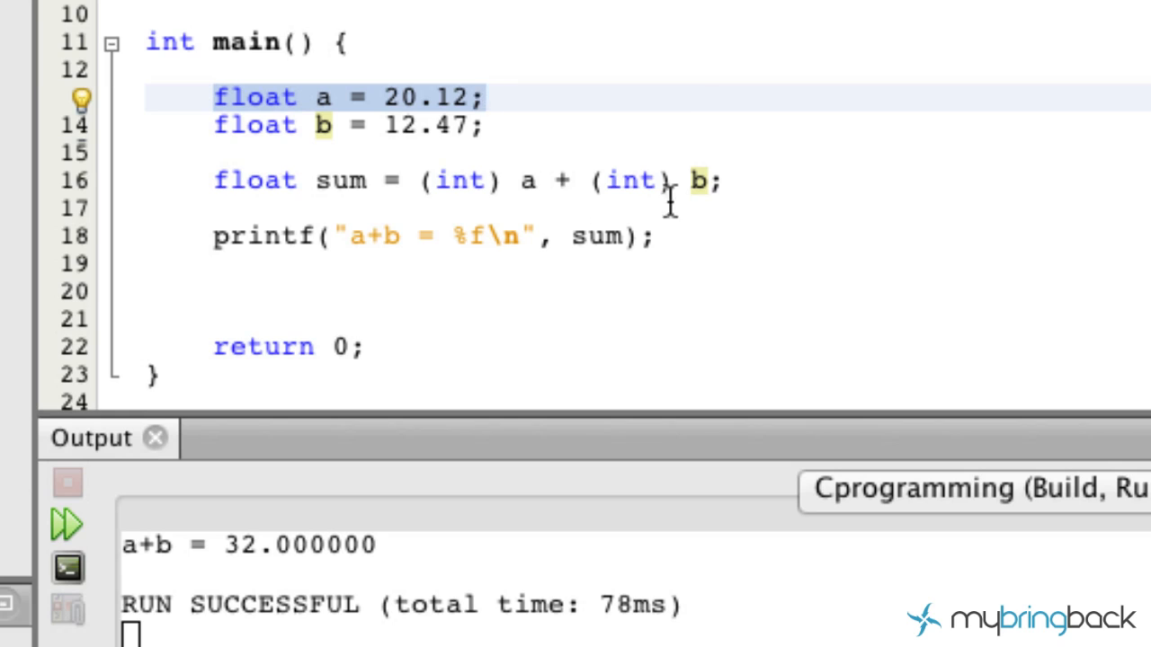
pyautogui.moveTo(770, 179)
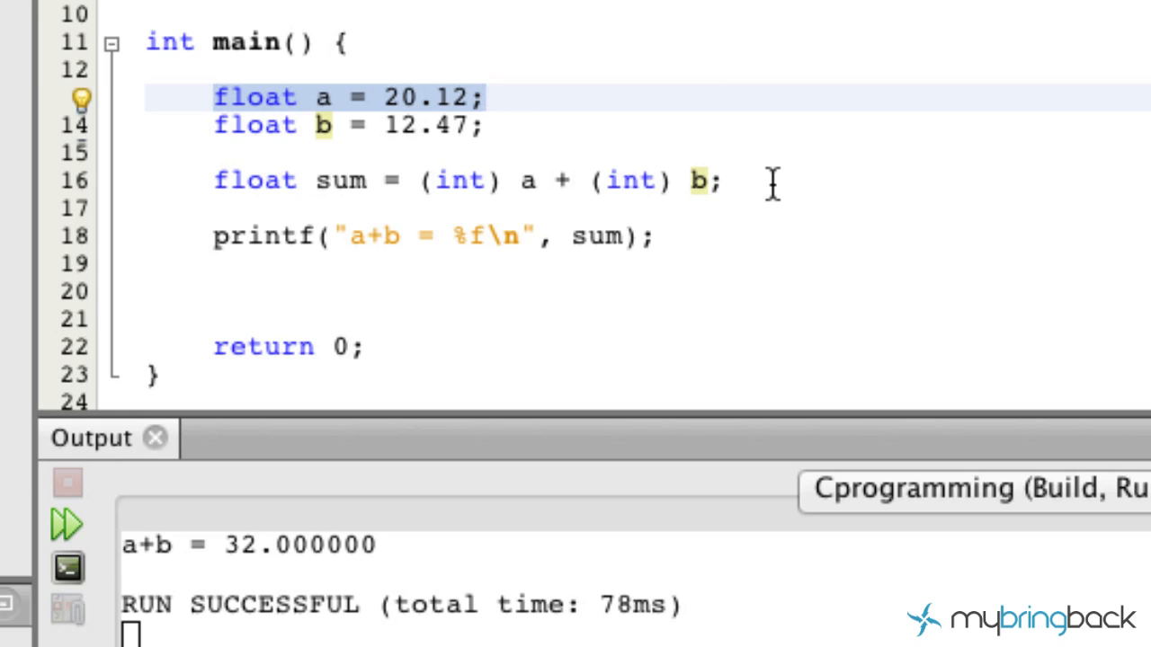
pyautogui.click(475, 97)
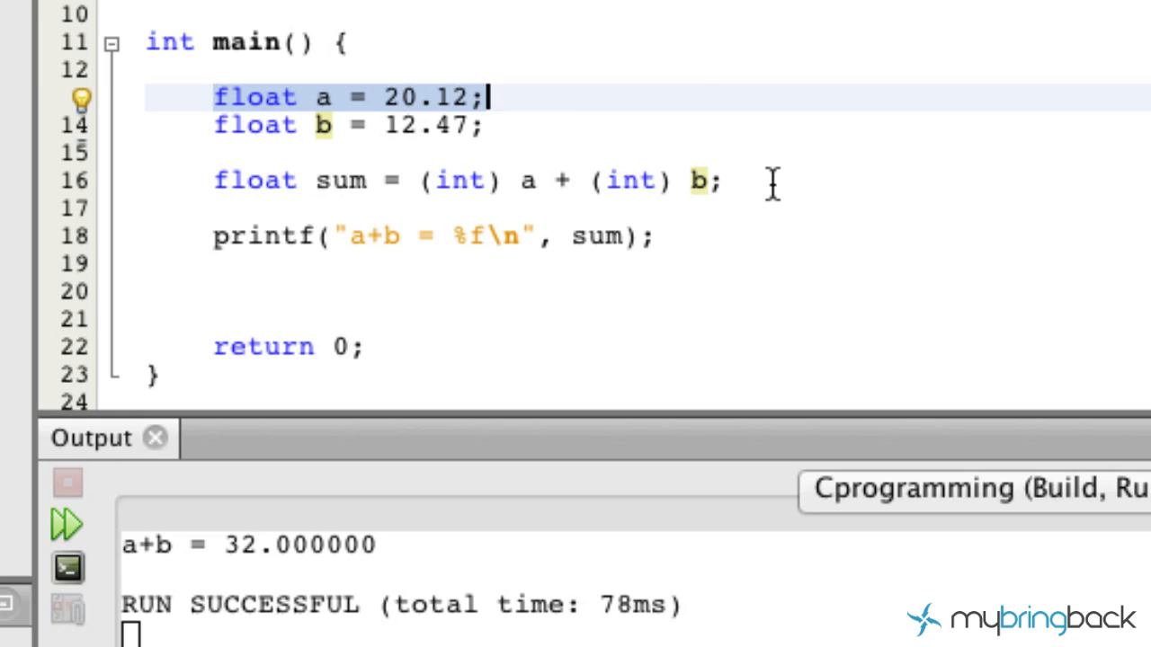